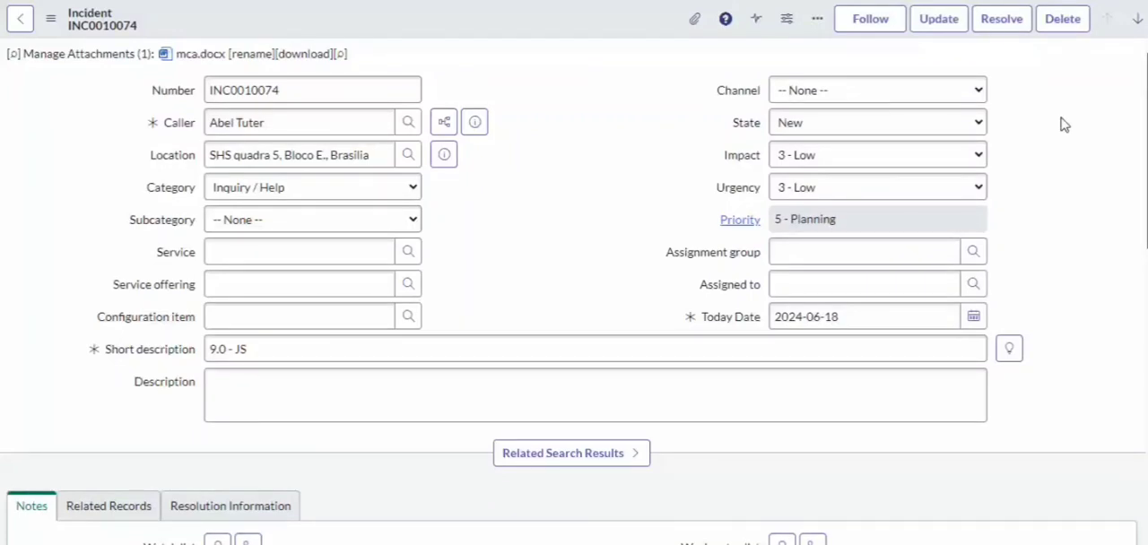
{"action": "mouse_move", "coordinate": [1040, 121]}
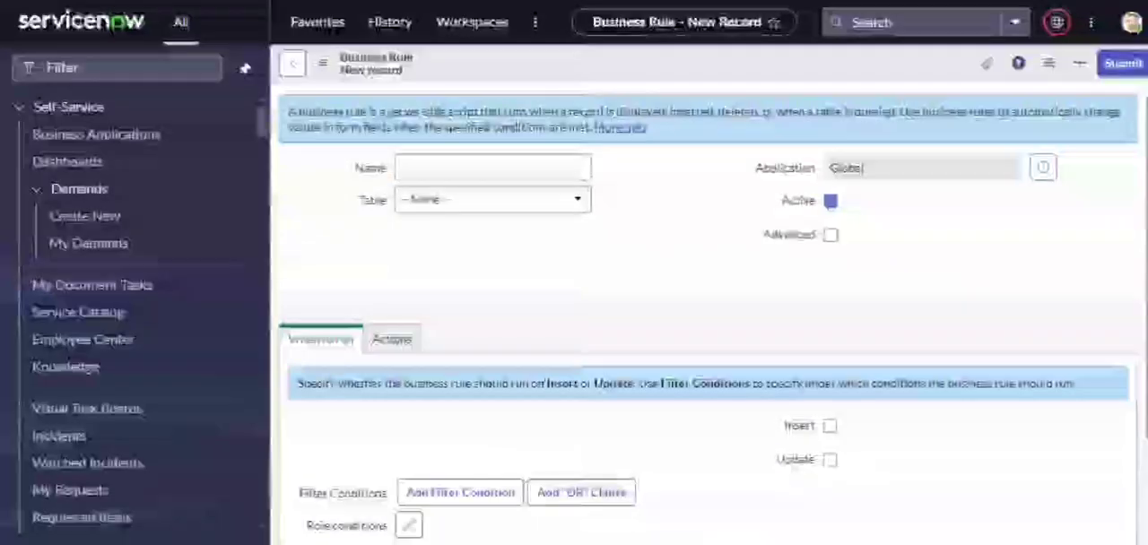
- Name the rule TH-Attachment and target the Attachment [sys_attachment] table
{"action": "type", "text": "T"}
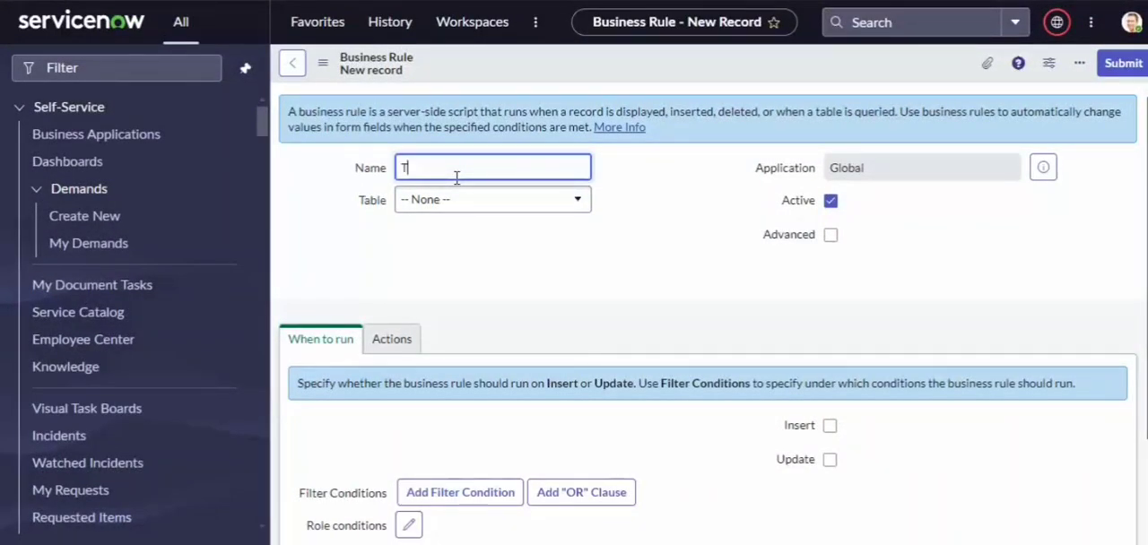
{"action": "type", "text": "H-Attachment"}
{"action": "type", "text": "sys_att"}
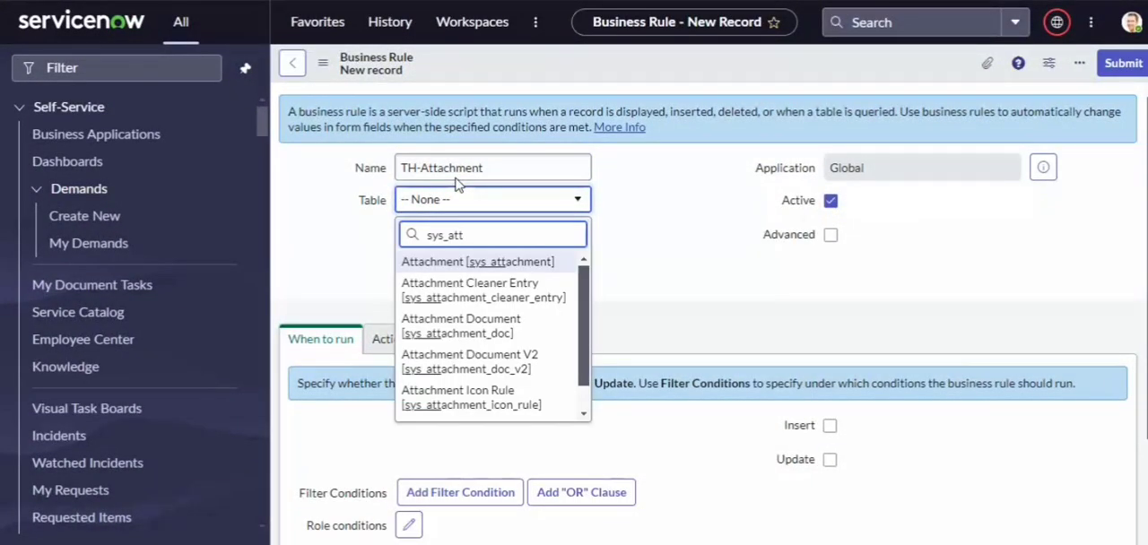
{"action": "left_click", "coordinate": [478, 261]}
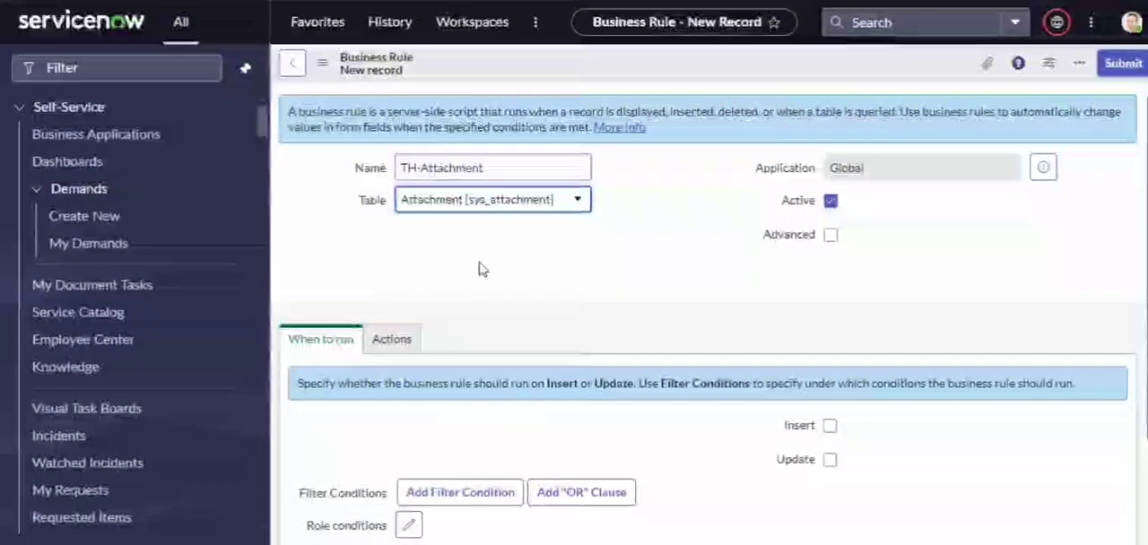
- Make the rule advanced, run after insert and update, filtered on Table name starting with incident
{"action": "left_click", "coordinate": [830, 234]}
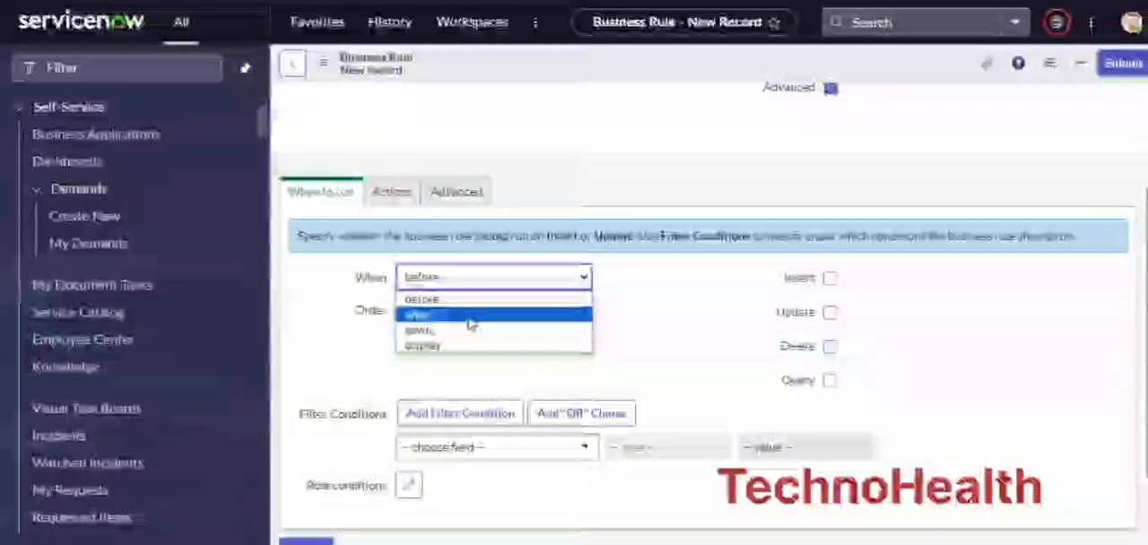
{"action": "left_click", "coordinate": [418, 315]}
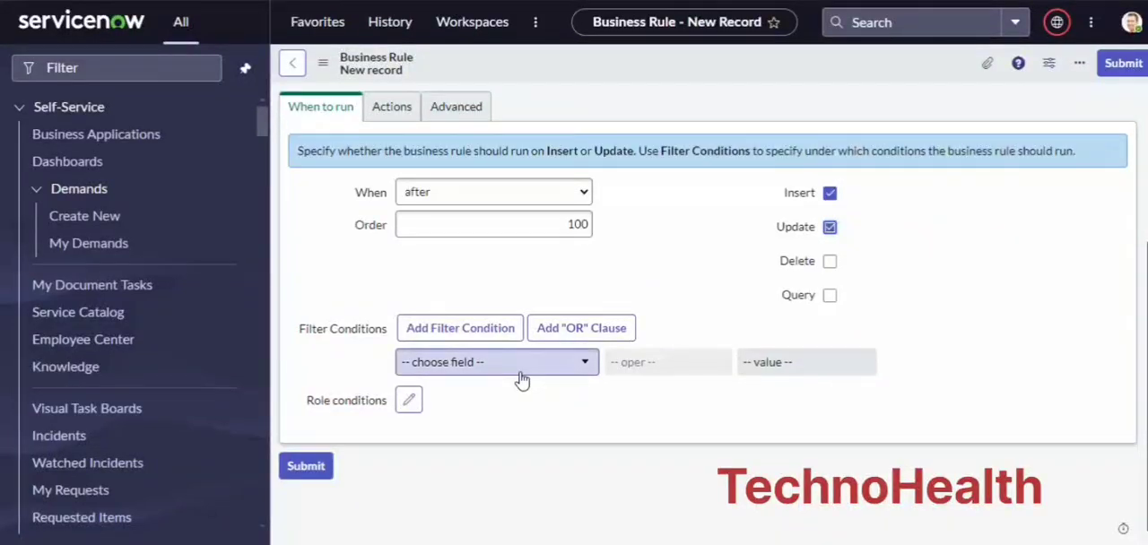
{"action": "type", "text": "tab"}
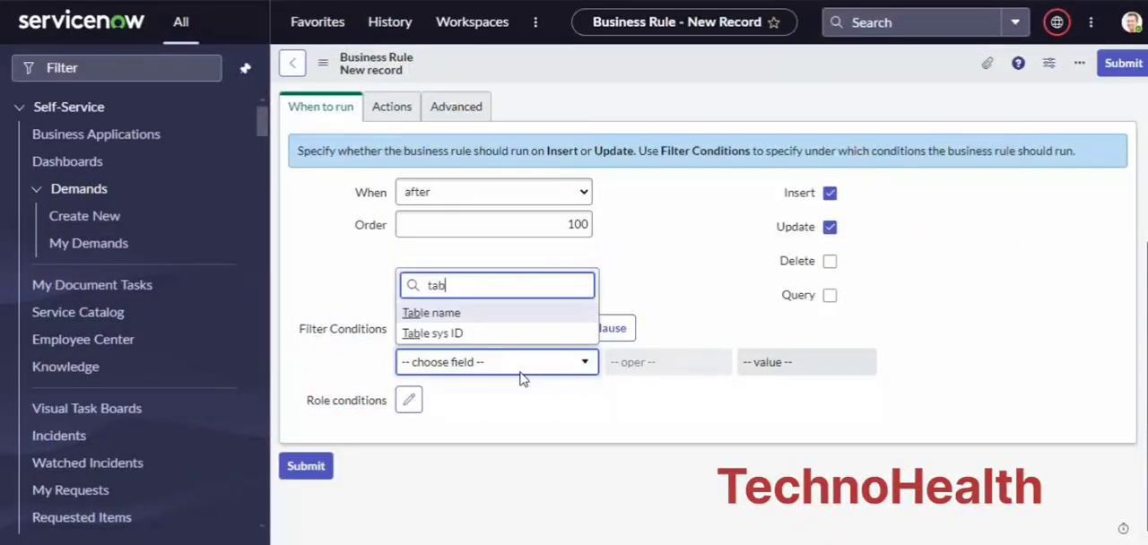
{"action": "left_click", "coordinate": [431, 312]}
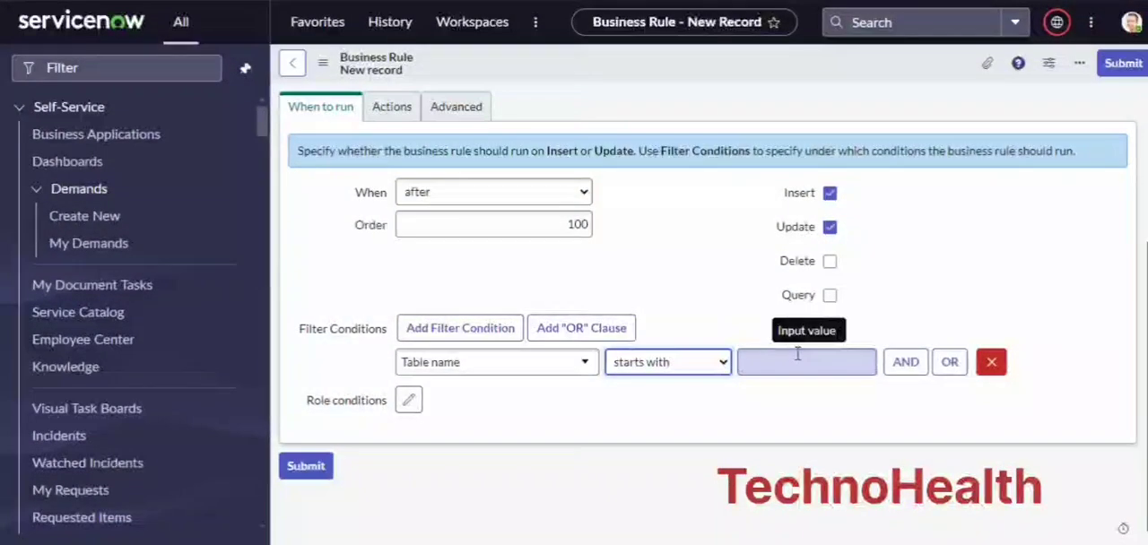
{"action": "type", "text": "incident"}
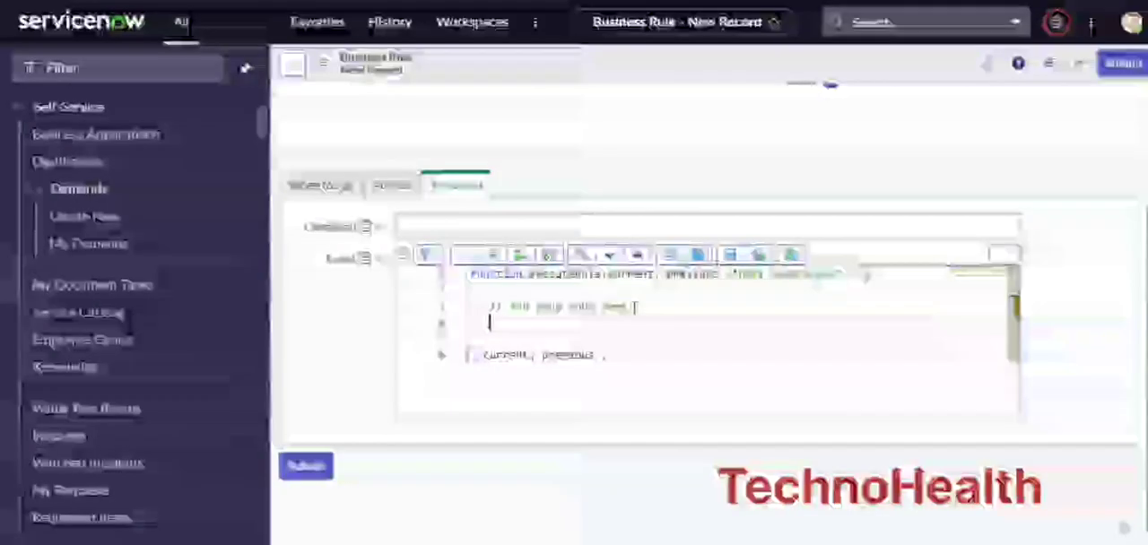
- Write the script if(parseInt(current.size_bytes)>1500){ current.deleteRecord(); }
{"action": "type", "text": "if(parseInt"}
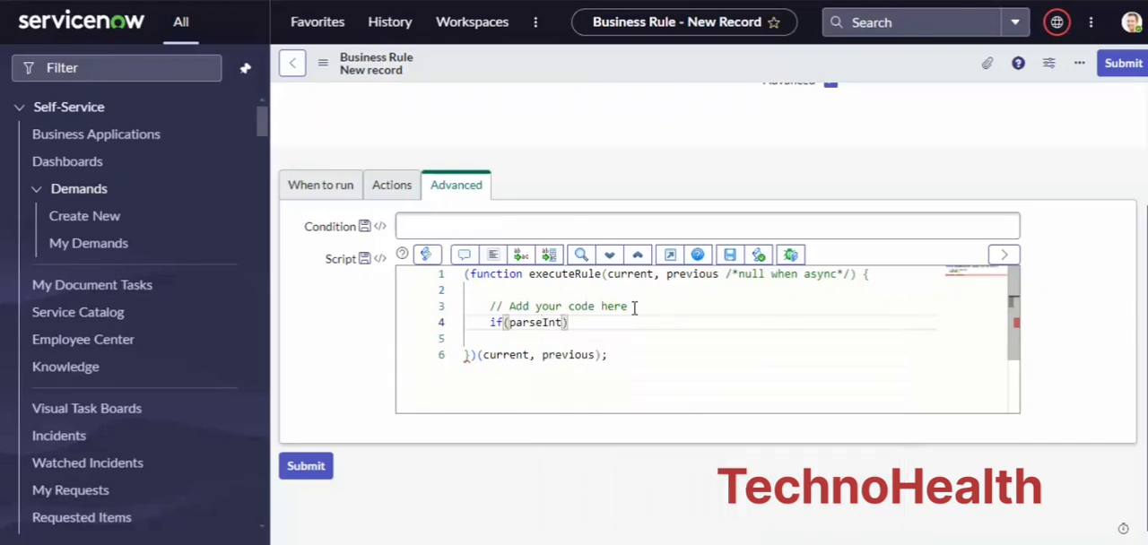
{"action": "type", "text": "(current.size"}
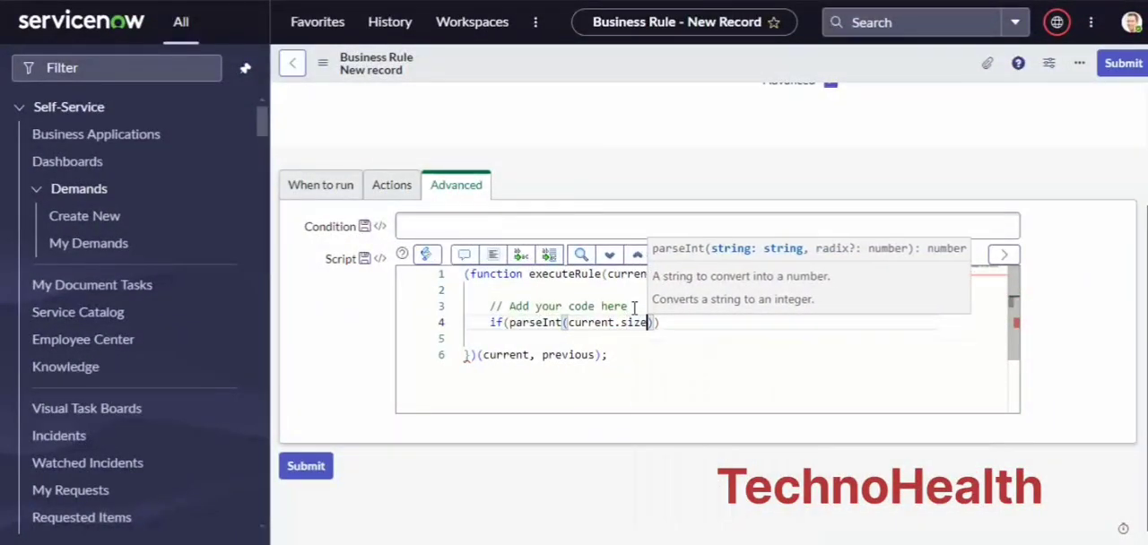
{"action": "type", "text": "_bytes"}
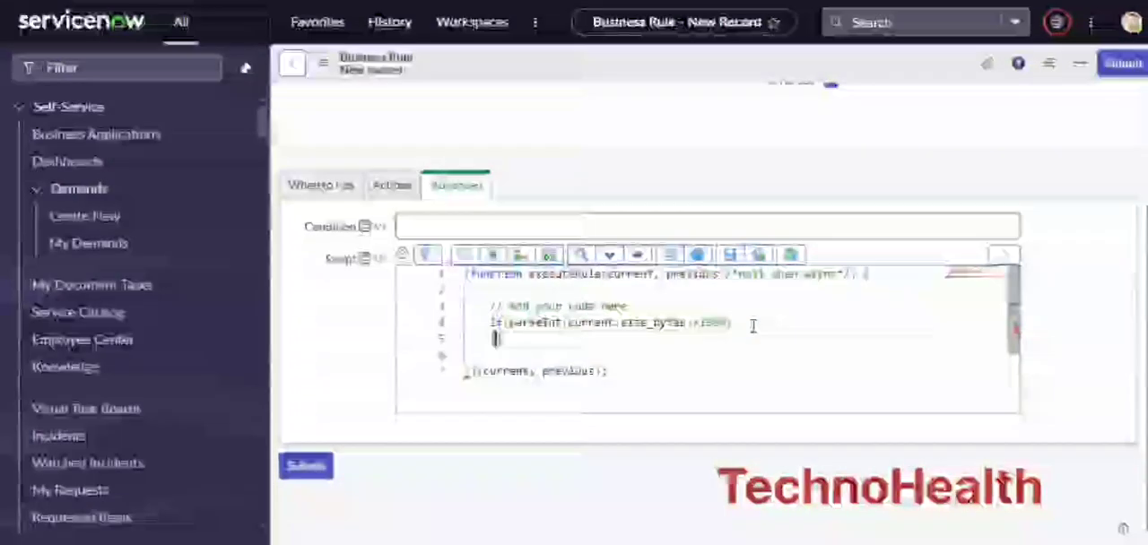
{"action": "type", "text": "current."}
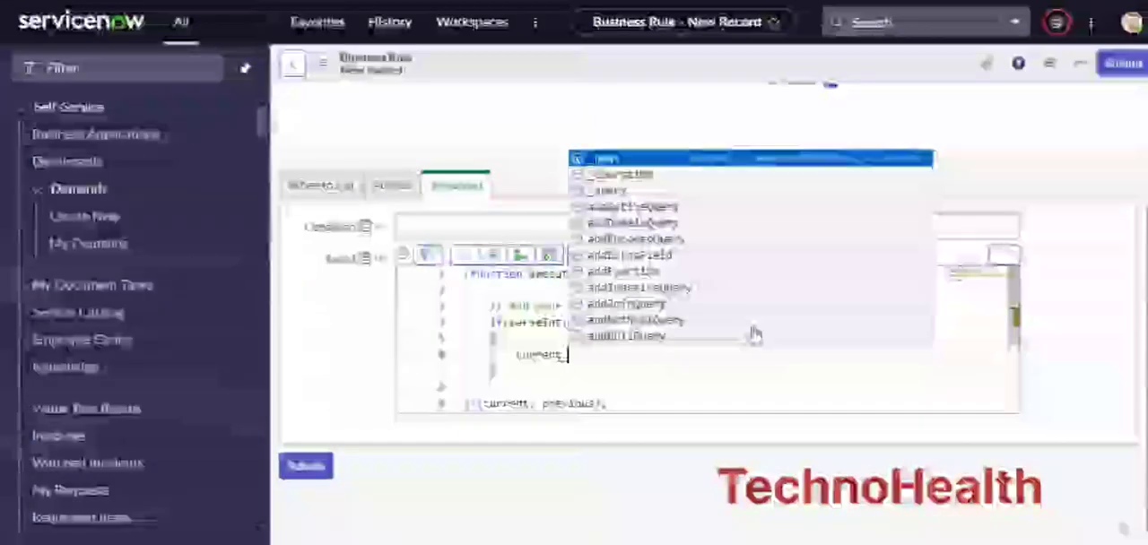
{"action": "type", "text": "deleteRecord"}
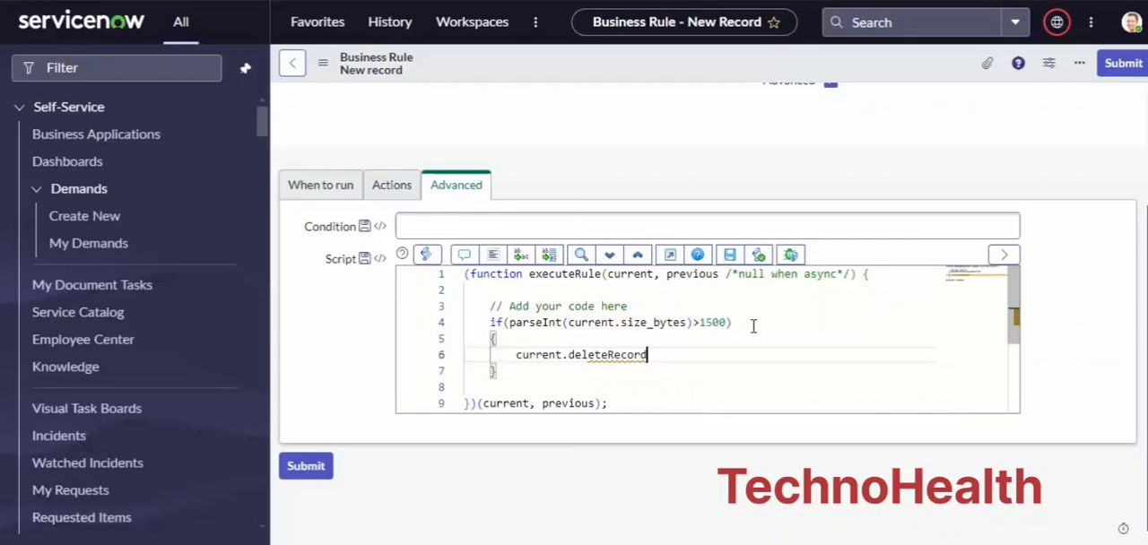
{"action": "type", "text": "();"}
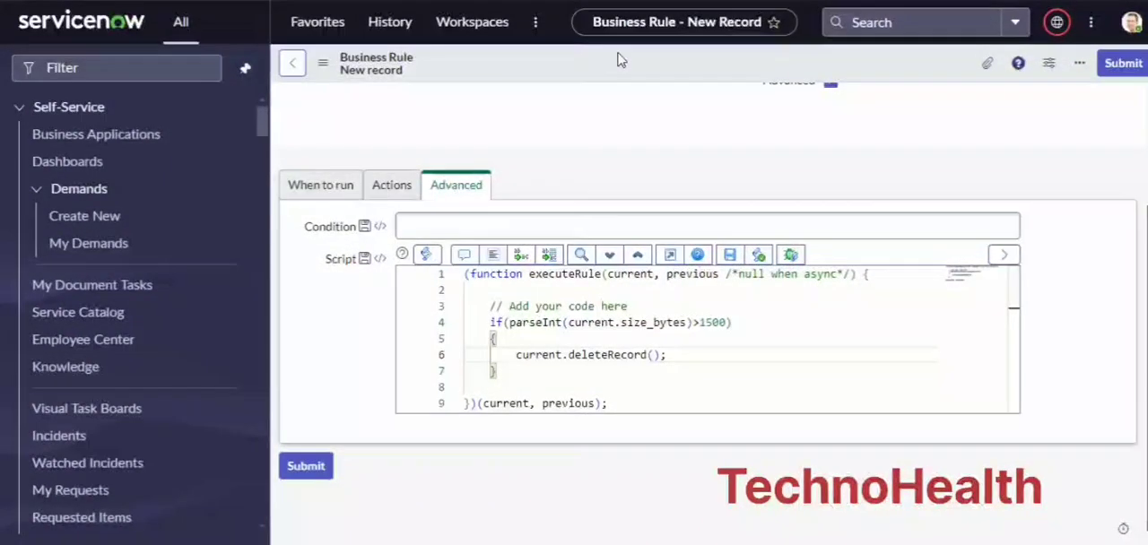
- Save the TH-Attachment business rule and return to incident INC0010074
{"action": "left_click", "coordinate": [1079, 63]}
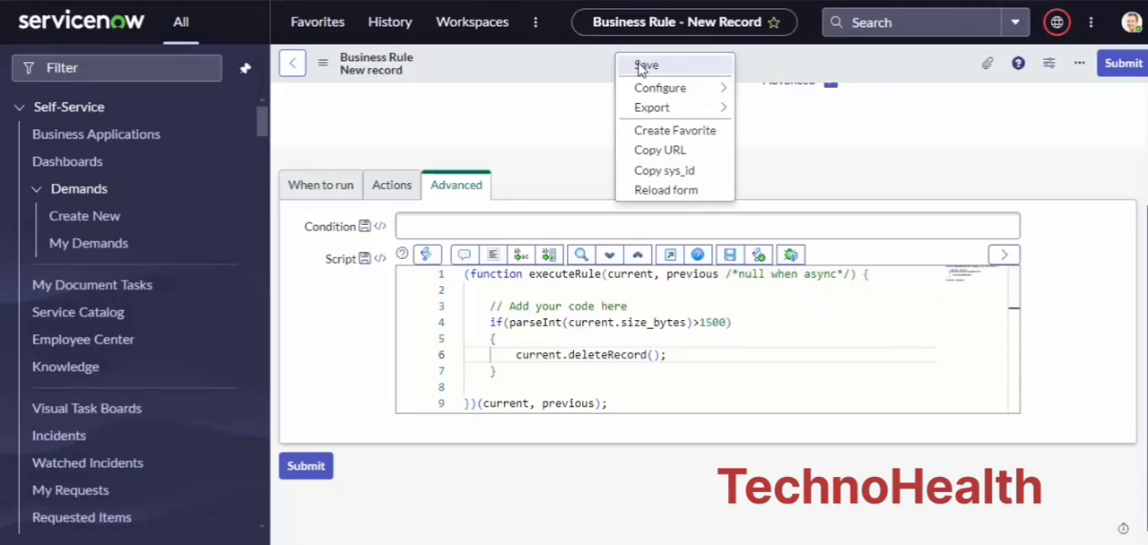
{"action": "left_click", "coordinate": [646, 65]}
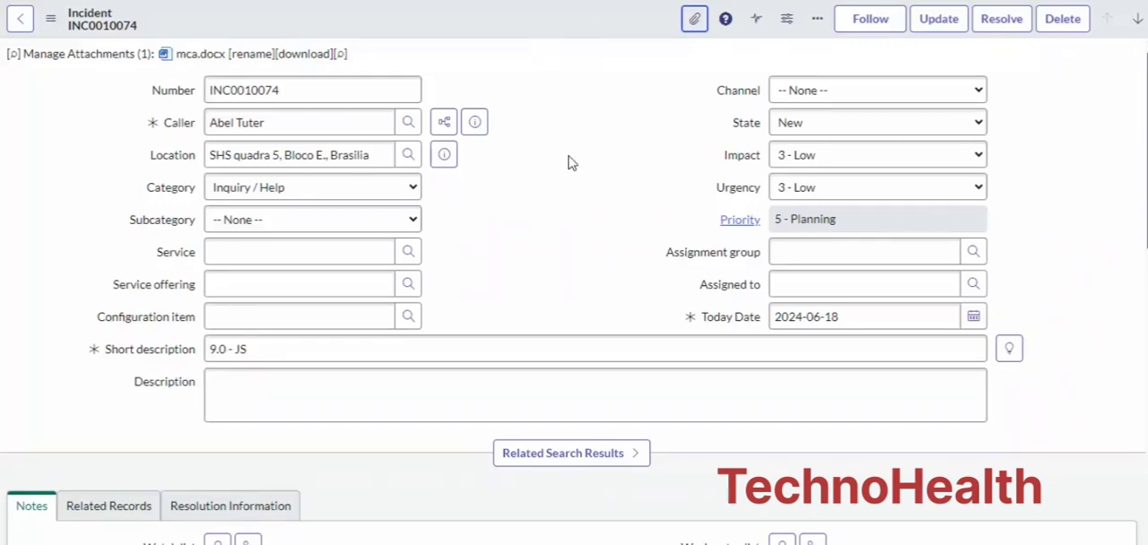
- Bring up incident INC0010074's attachments window and start choosing a file to attach
{"action": "left_click", "coordinate": [694, 18]}
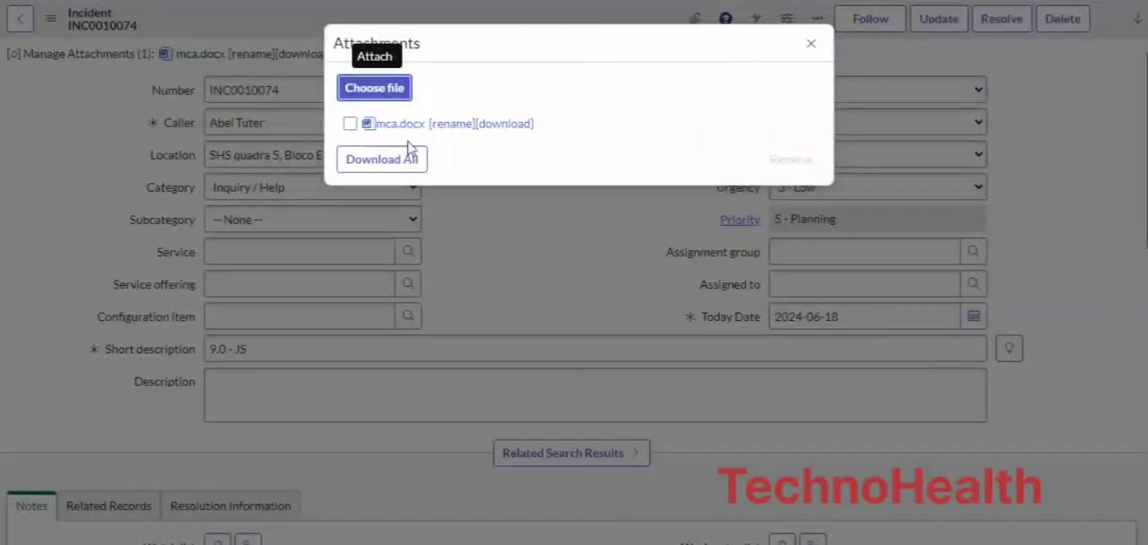
{"action": "left_click", "coordinate": [374, 87]}
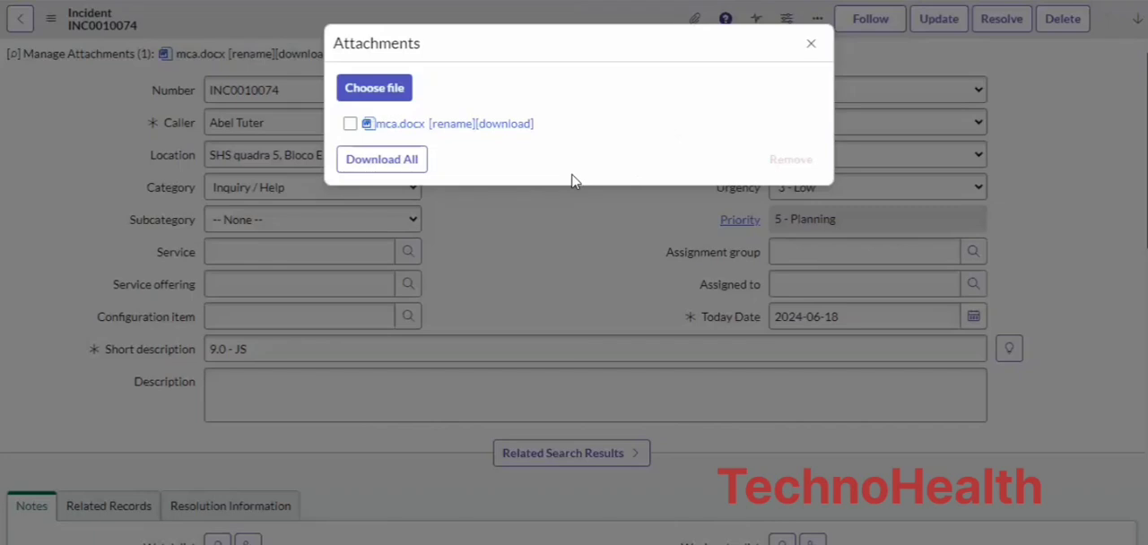
{"action": "mouse_move", "coordinate": [621, 117]}
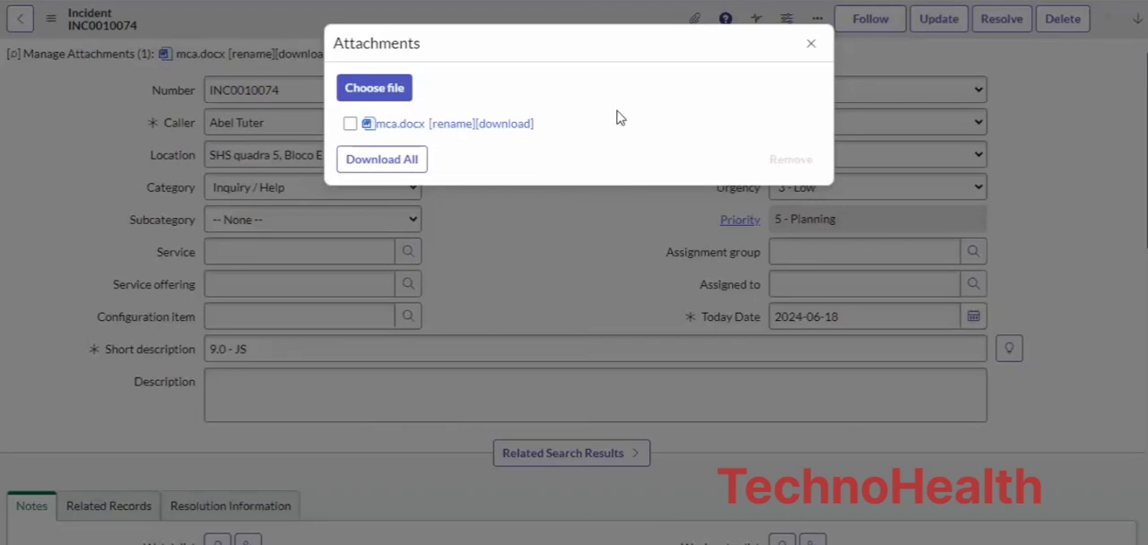